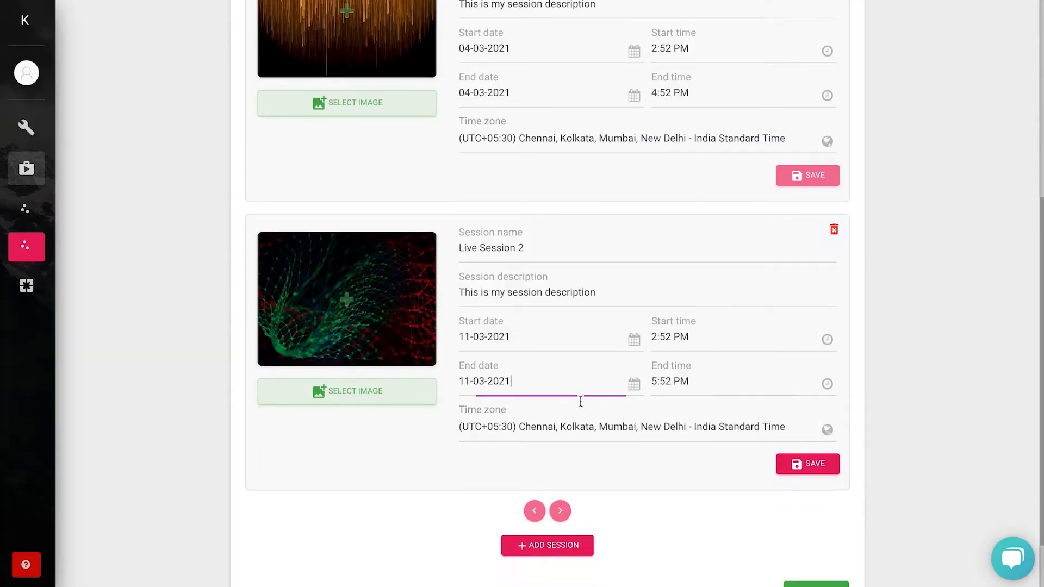
Step: Continue past the session schedule to Live Session 1's details and email reminders
scroll("down", 3)
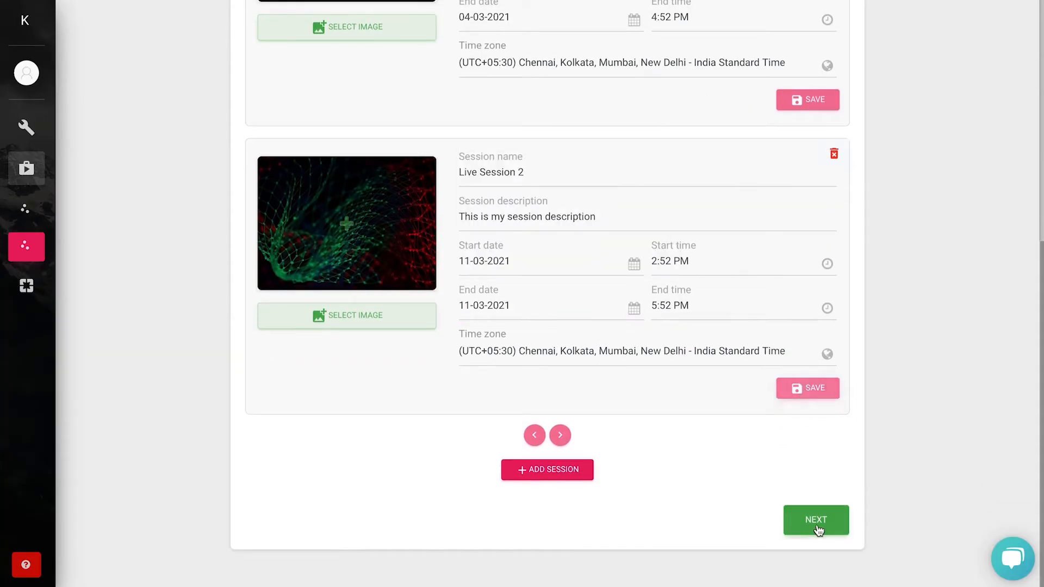
left_click(814, 519)
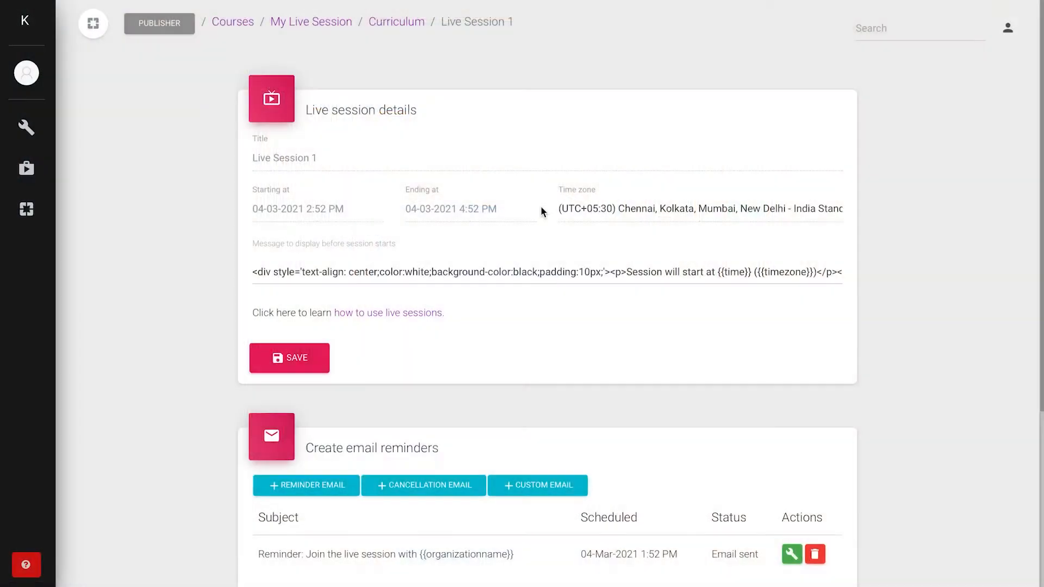
scroll("down", 3)
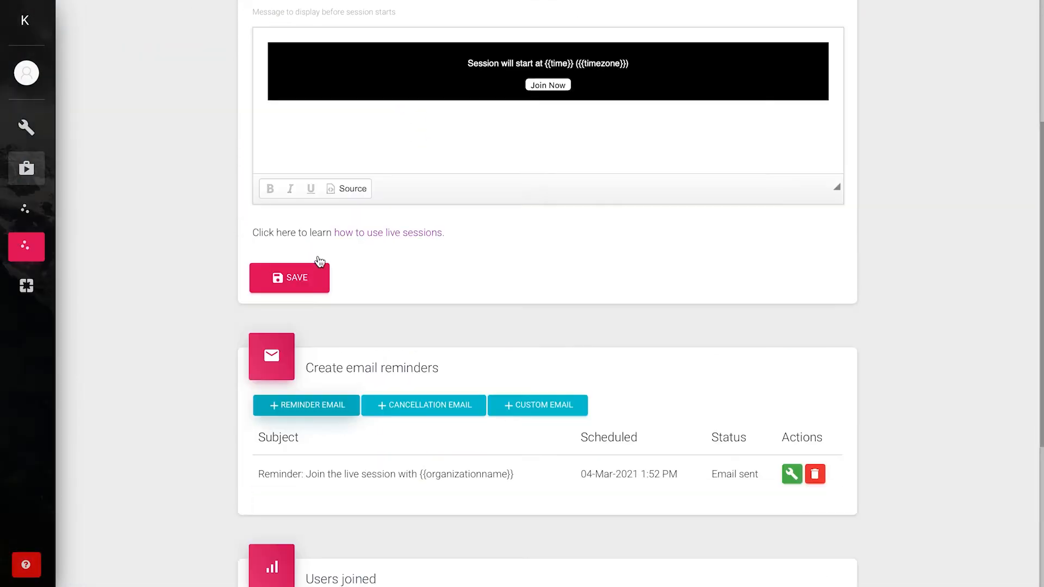